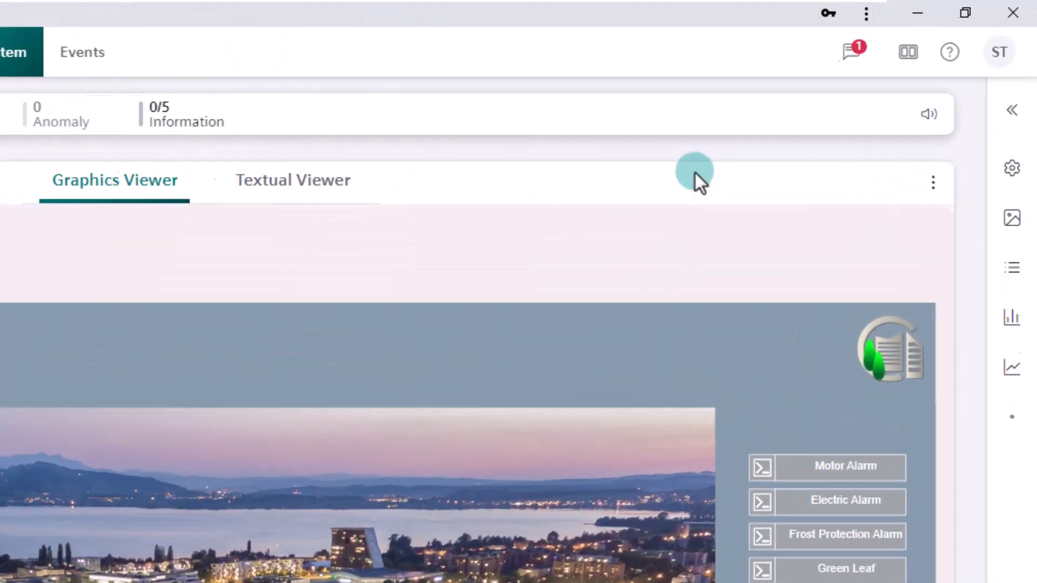
Step: Open the question-mark menu in the Flex Client top bar to show Help and About
left_click(949, 52)
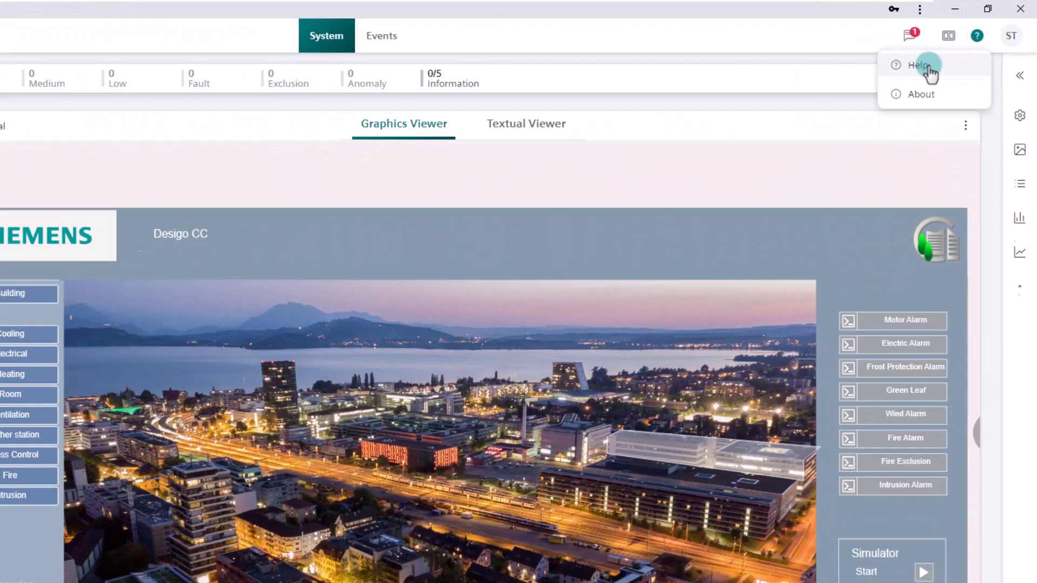
Step: Choose Help to launch Desigo CC Online Help's start page in a browser window
left_click(919, 65)
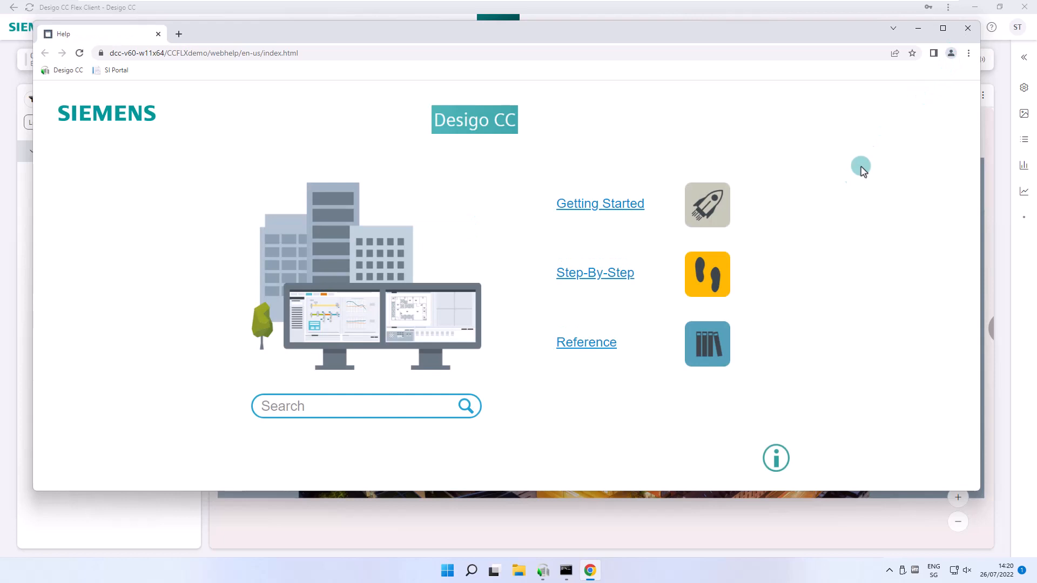
mouse_move(819, 217)
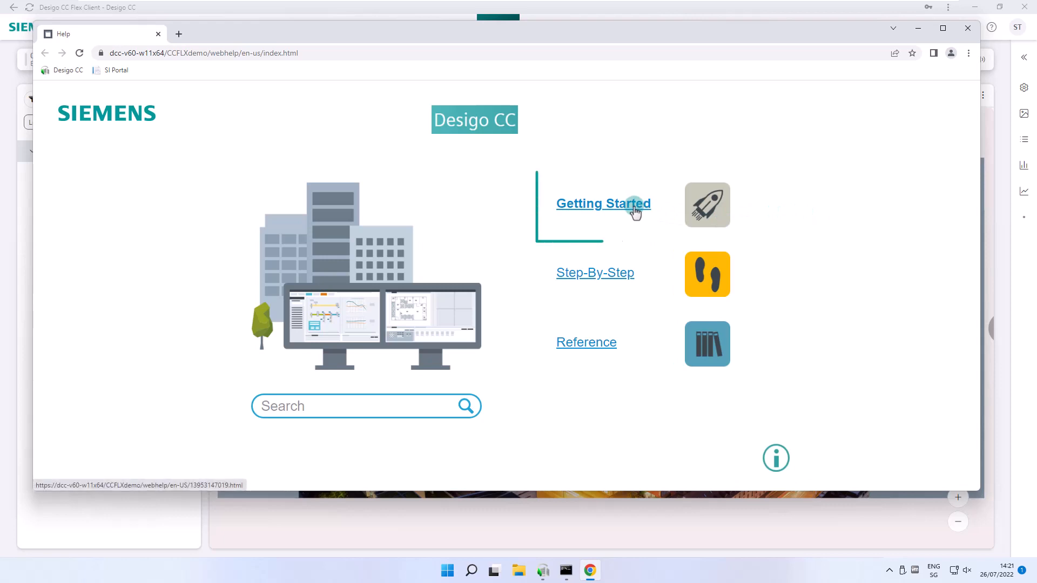
mouse_move(631, 221)
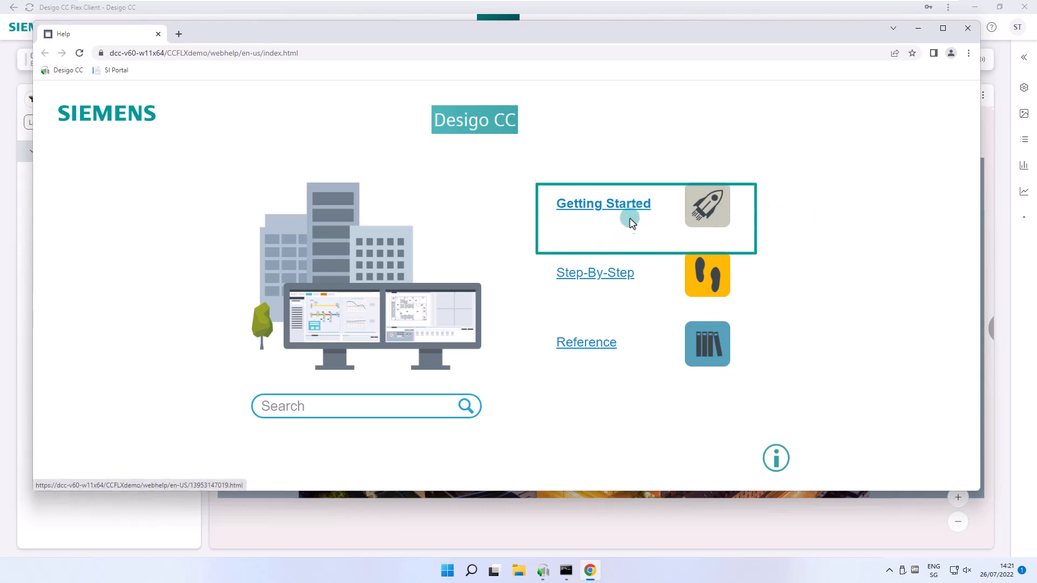
mouse_move(596, 272)
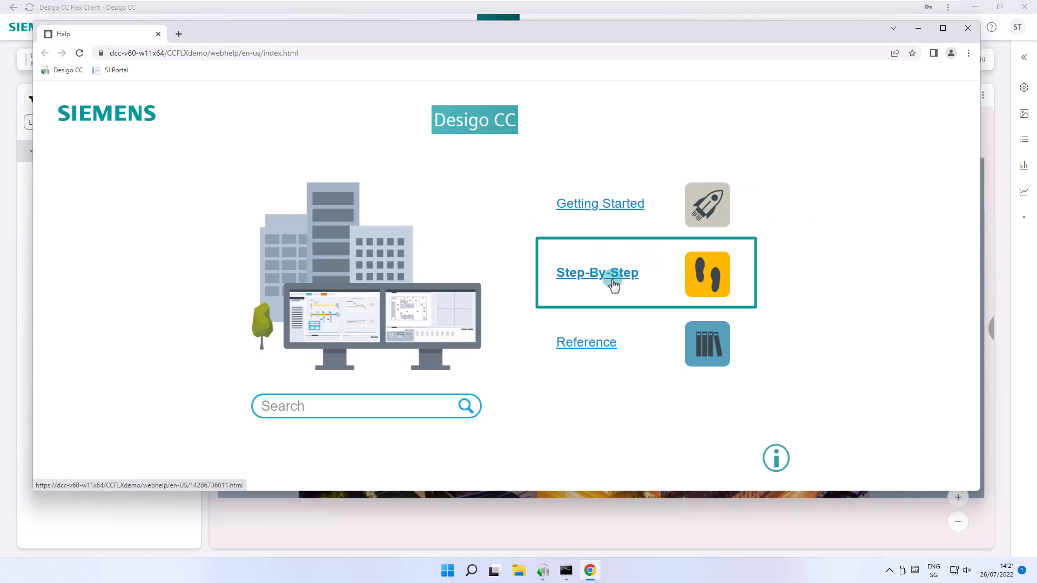
left_click(365, 406)
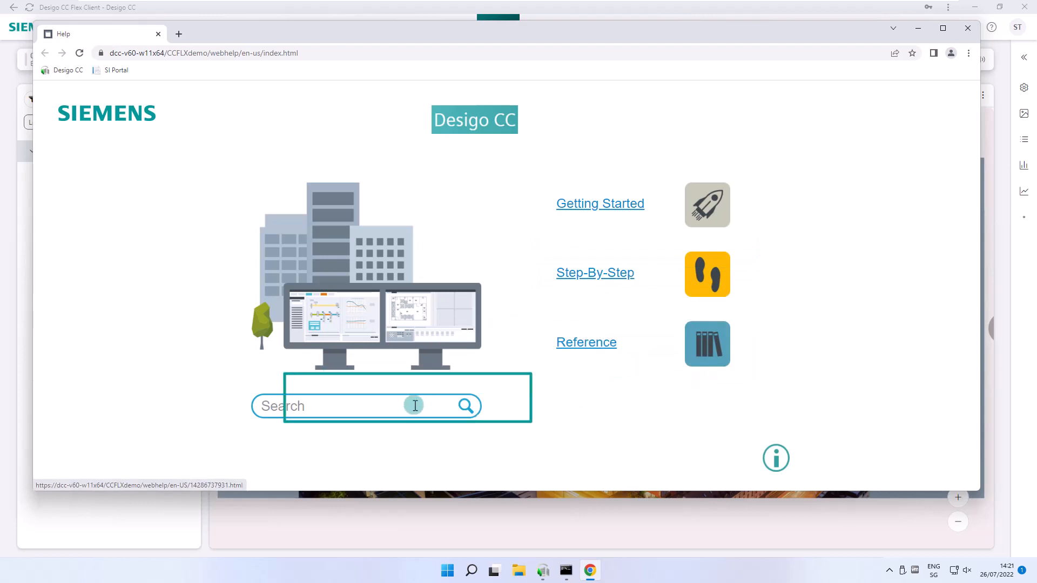
mouse_move(750, 460)
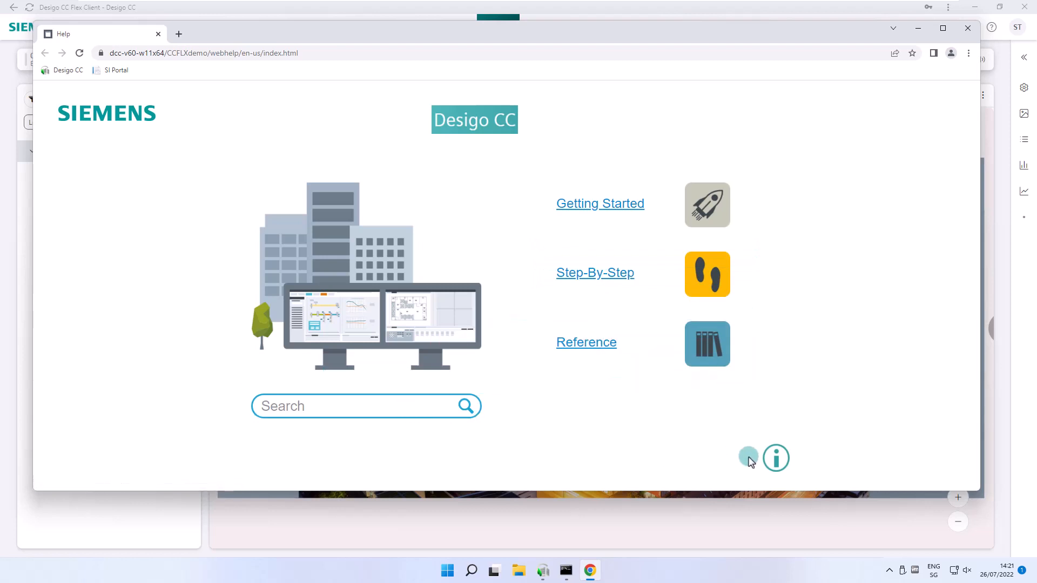
left_click(776, 457)
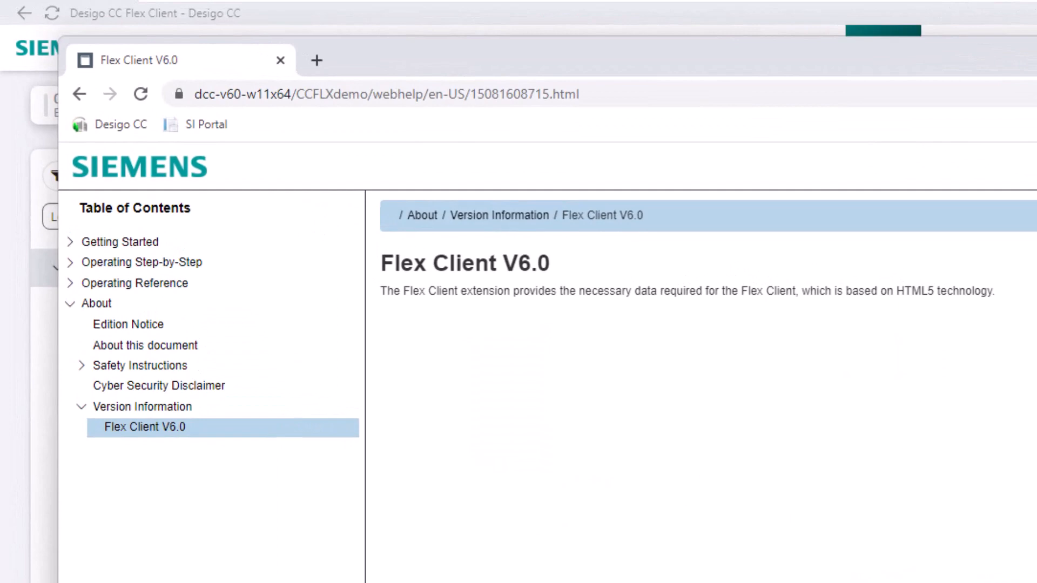
left_click(571, 352)
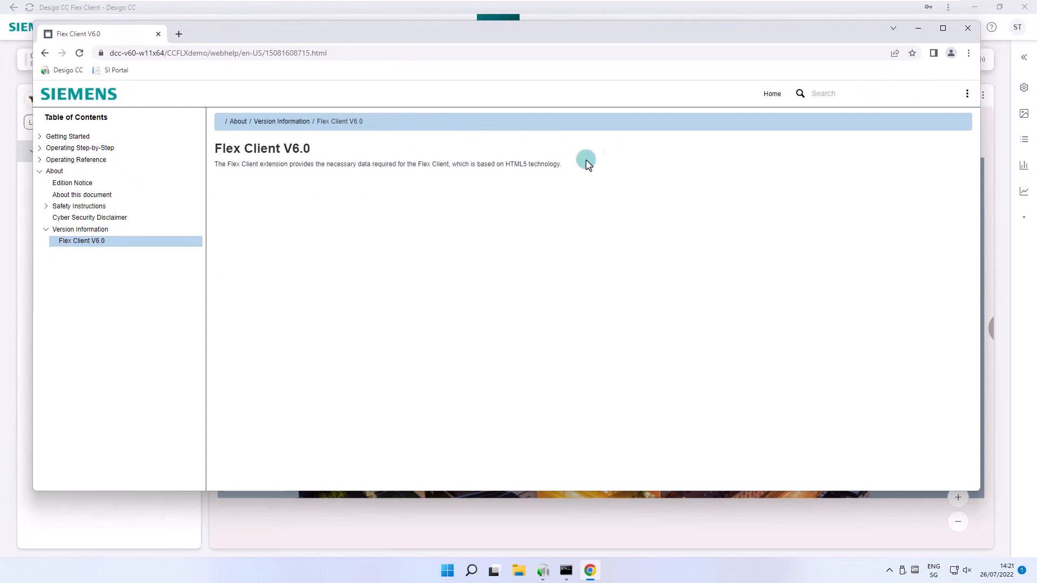
left_click(771, 94)
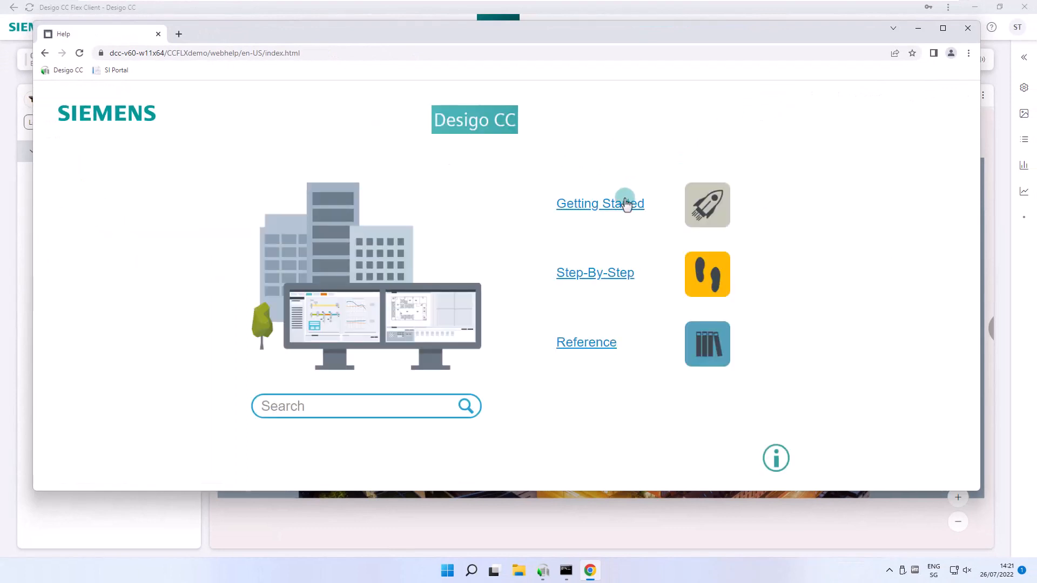
left_click(599, 203)
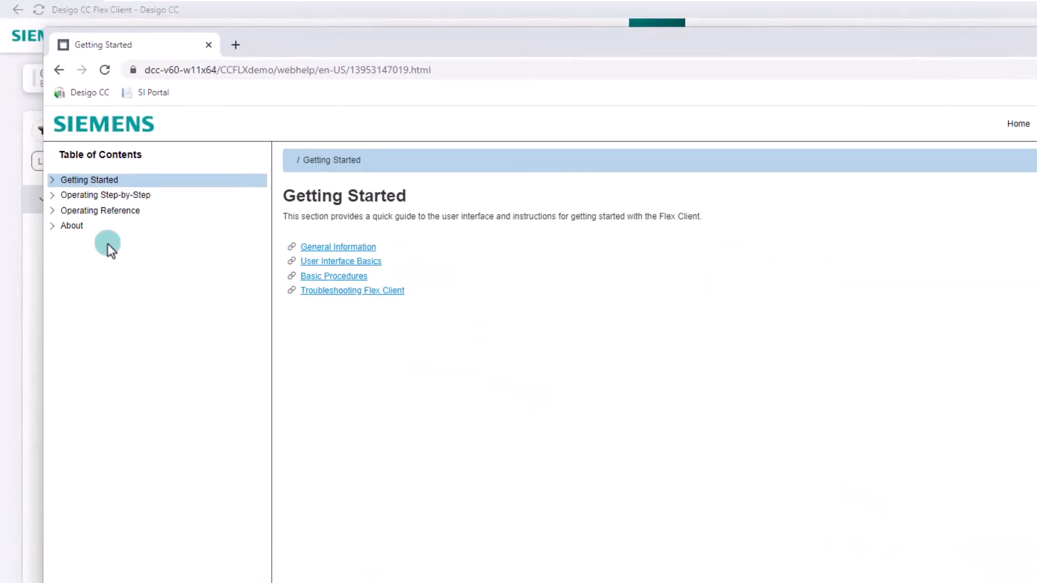
left_click(339, 247)
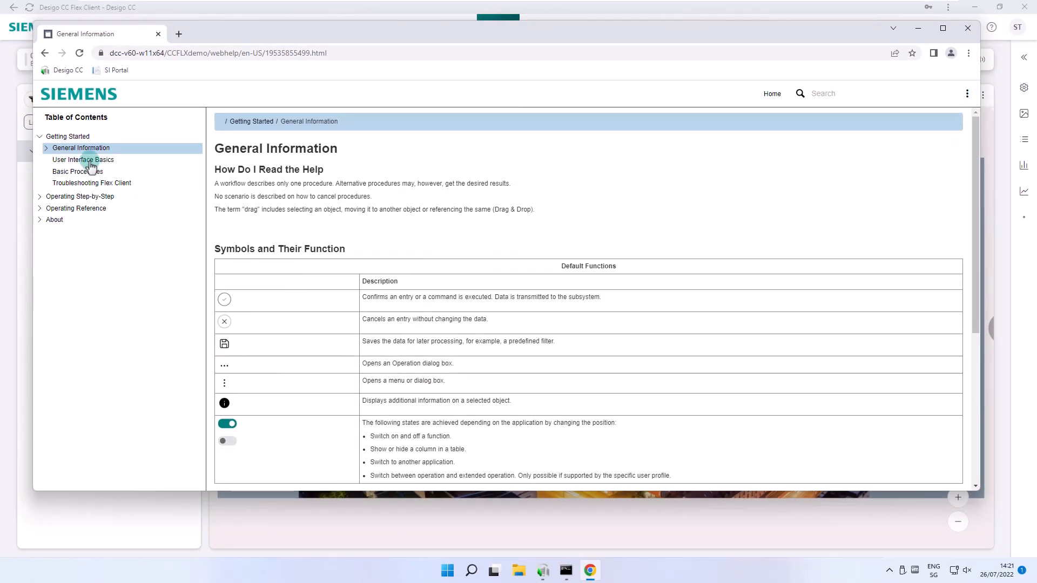
left_click(82, 159)
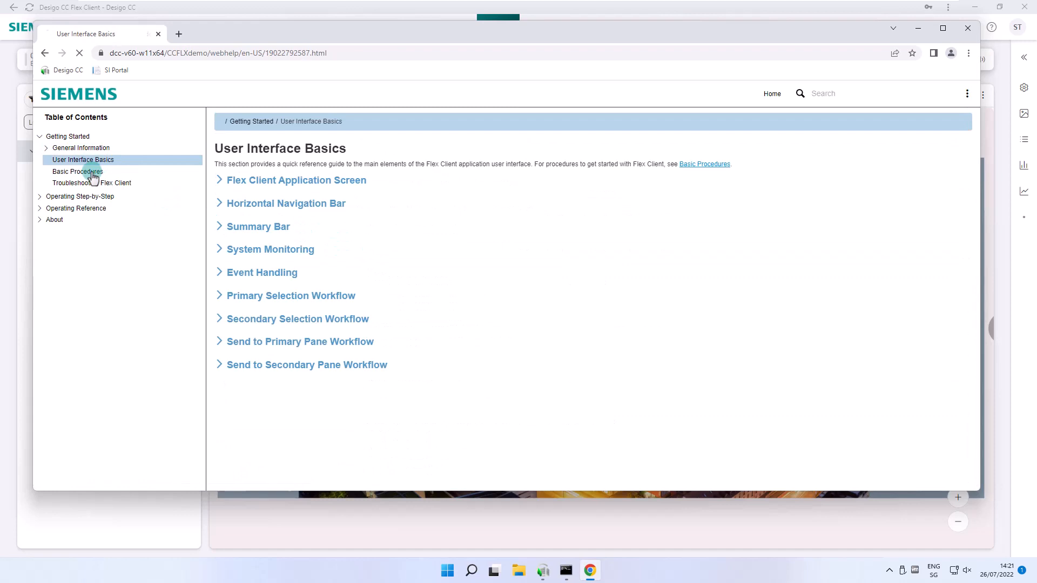
left_click(77, 172)
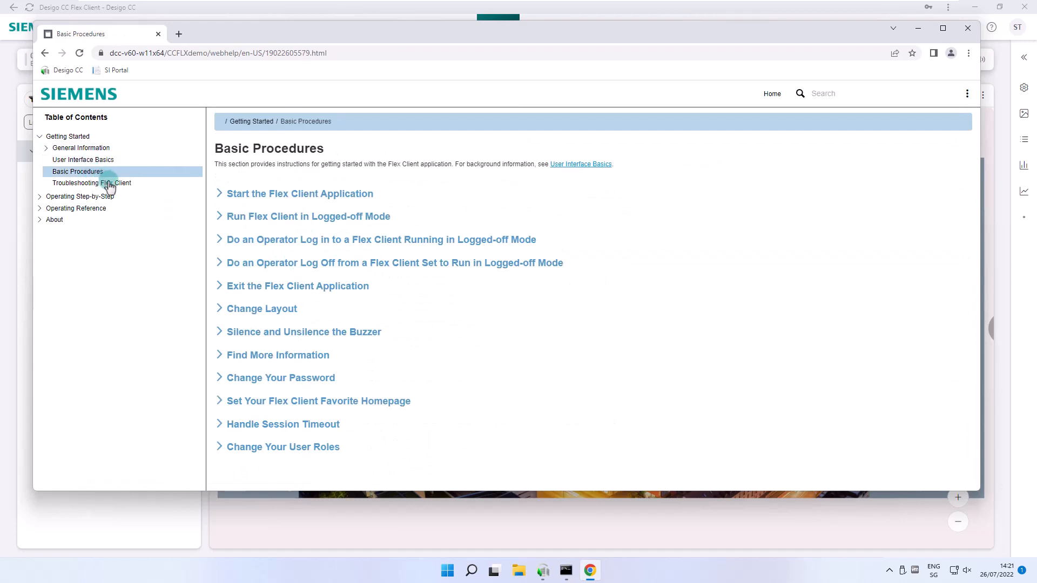
left_click(90, 183)
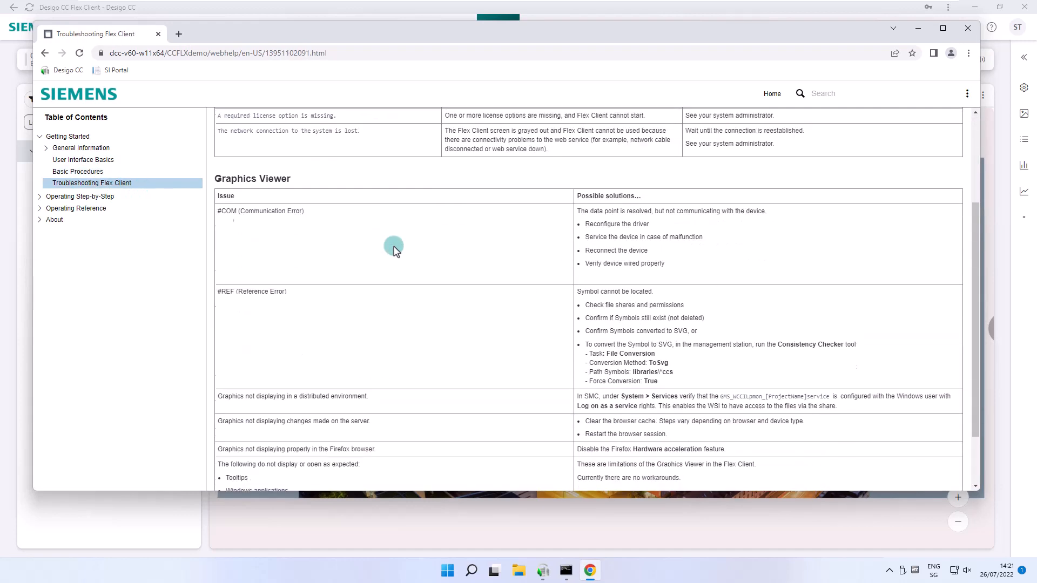
scroll("up", 3)
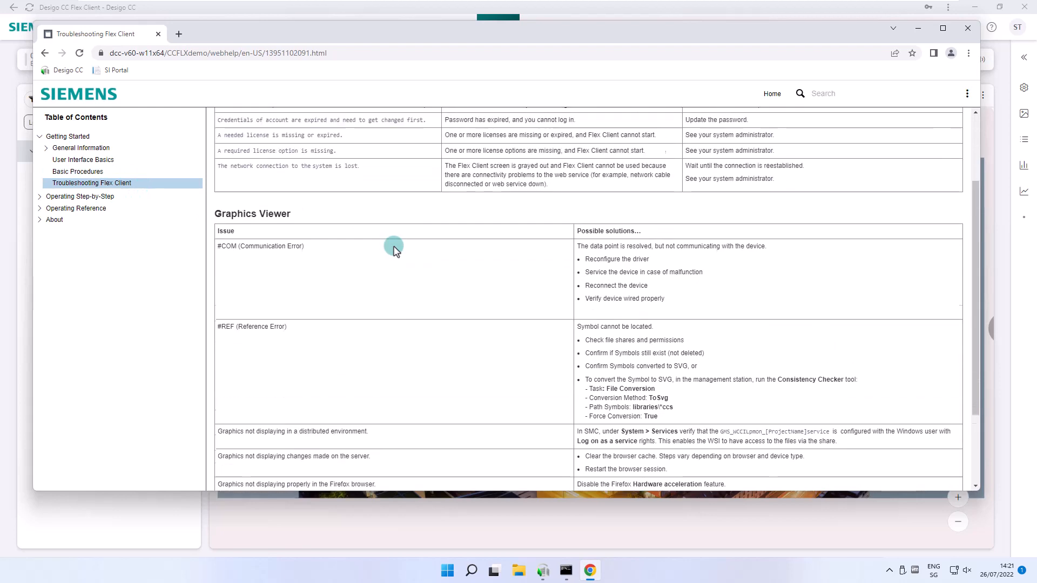
left_click(771, 93)
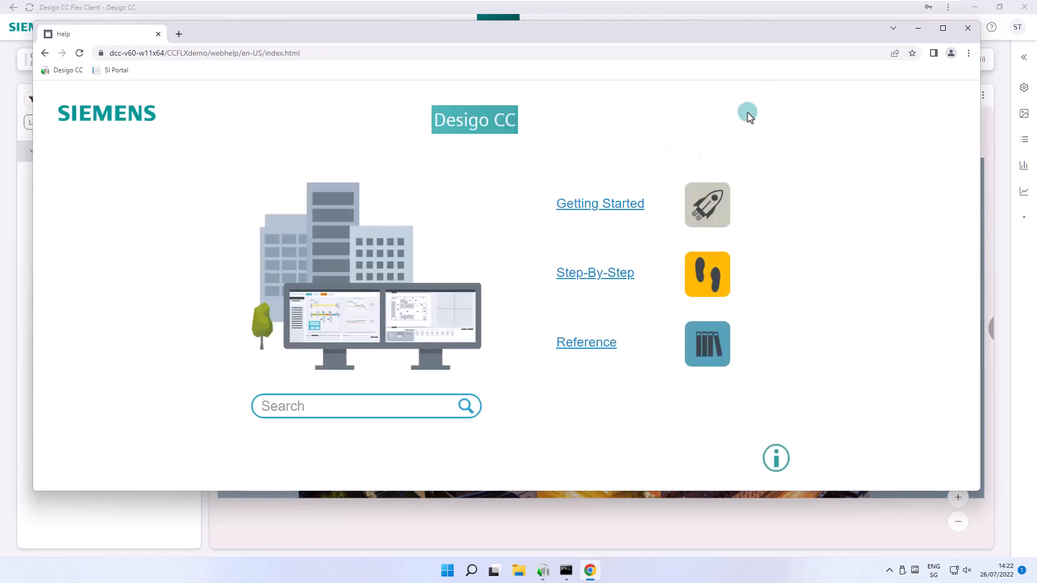
left_click(594, 272)
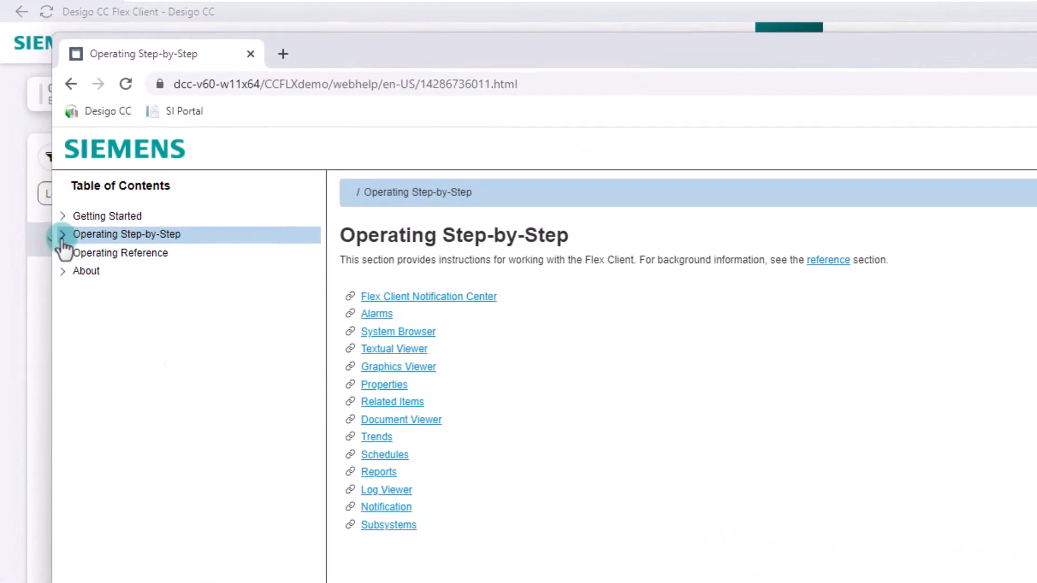
left_click(63, 234)
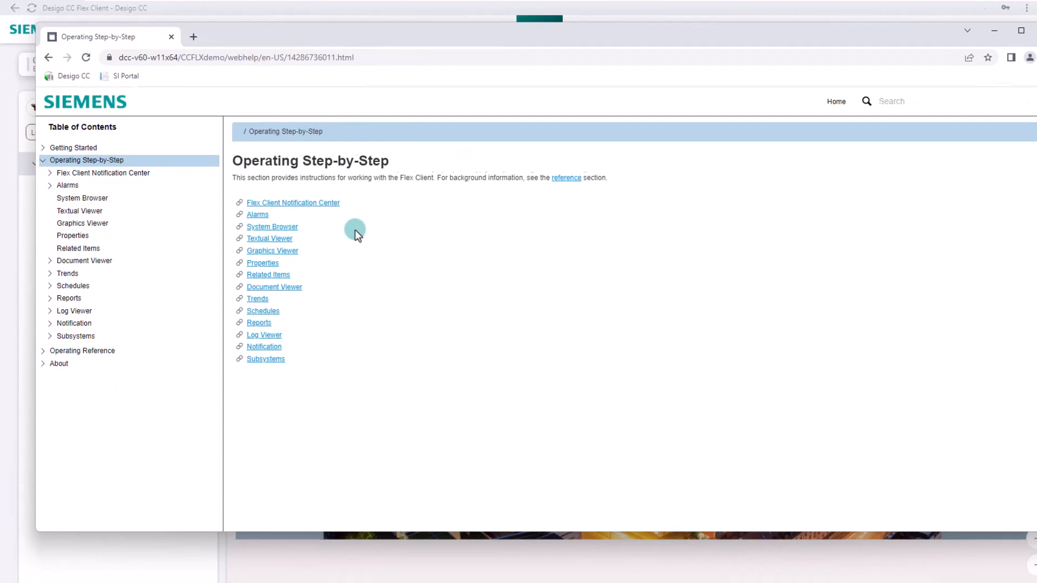
left_click(836, 101)
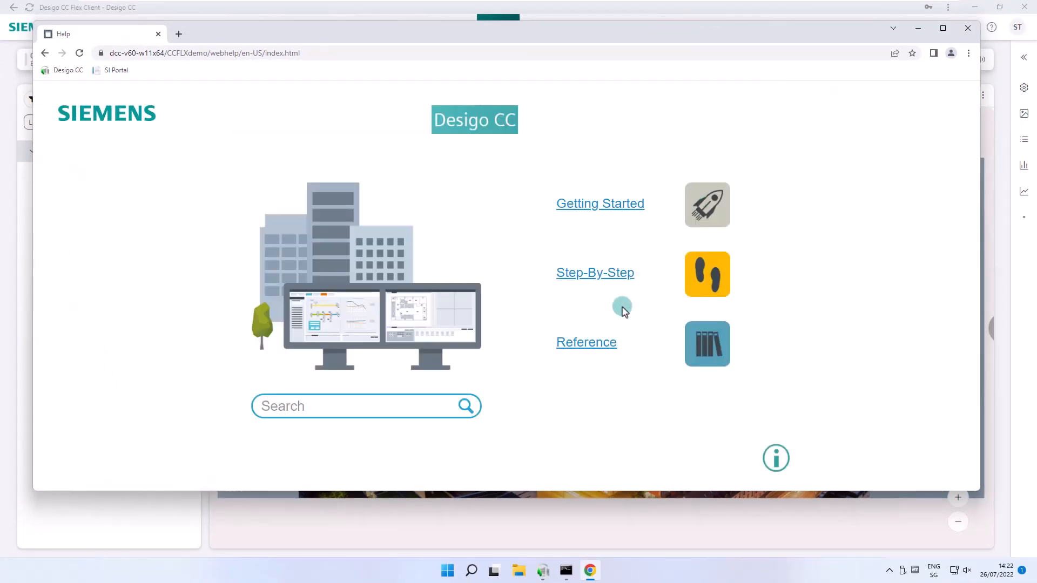
left_click(586, 342)
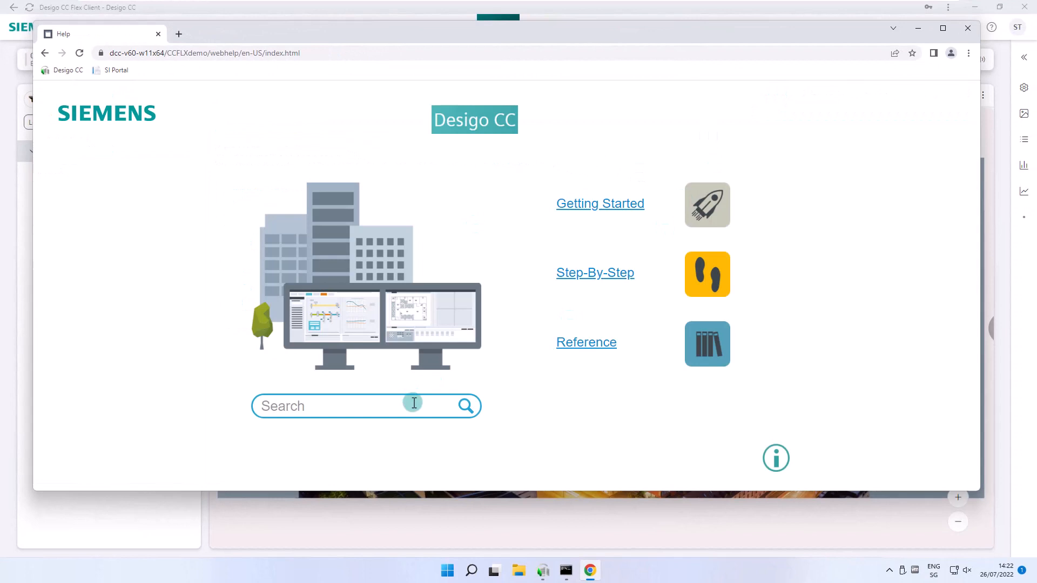
Step: Search for 'alarm' and pick the 'View the Properties of the Object in Alarm' suggestion
type("alarm")
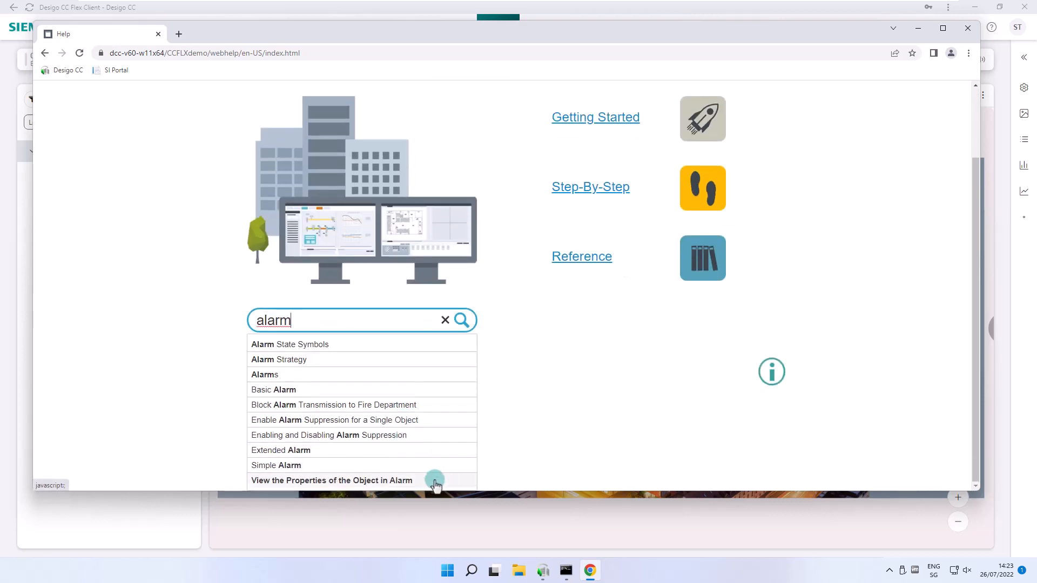
left_click(332, 480)
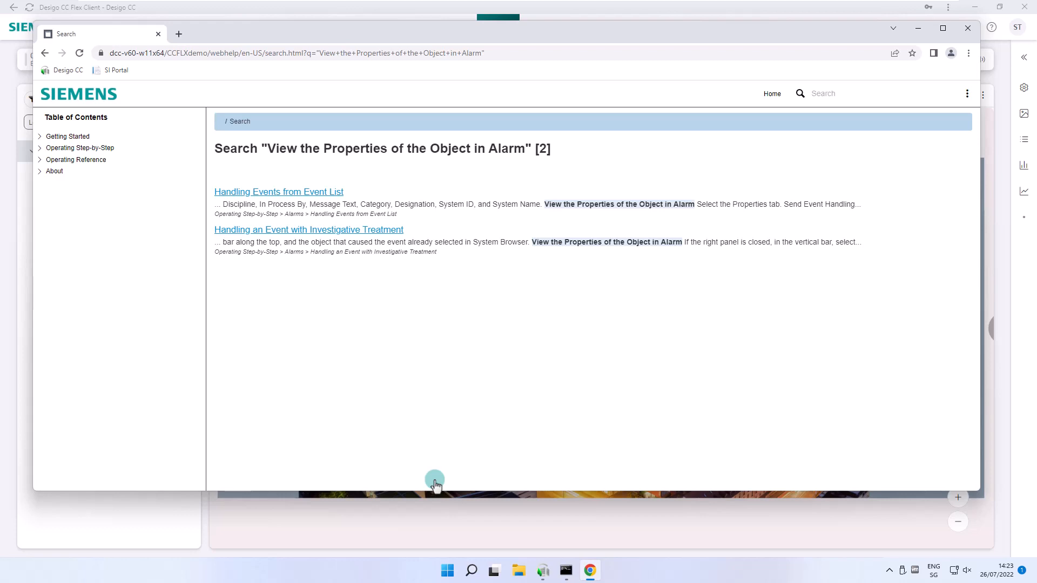
Step: Open 'Handling Events from Event List' and expand its Get More Information About the Event section
left_click(279, 192)
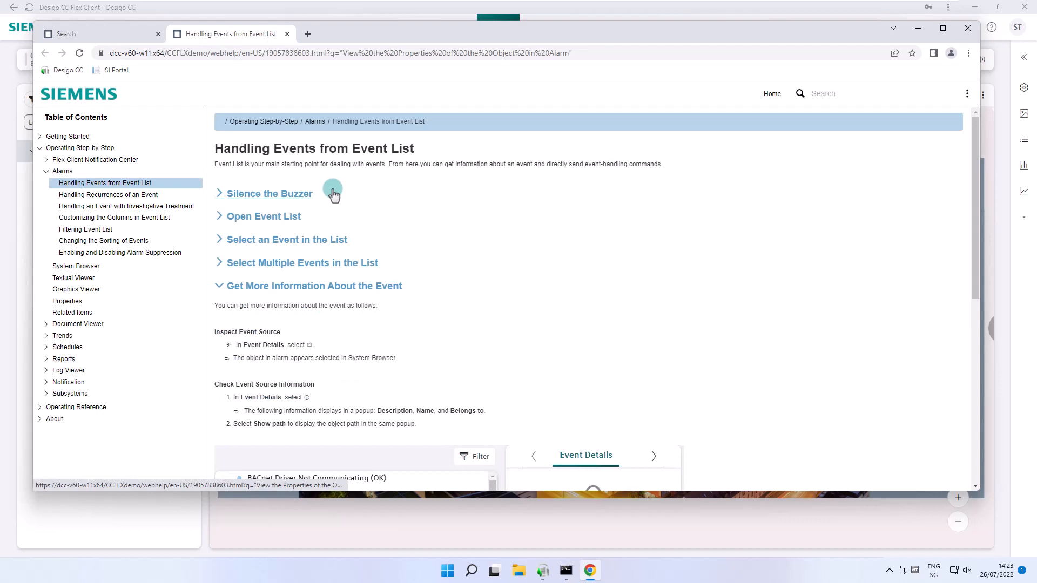
scroll("down", 3)
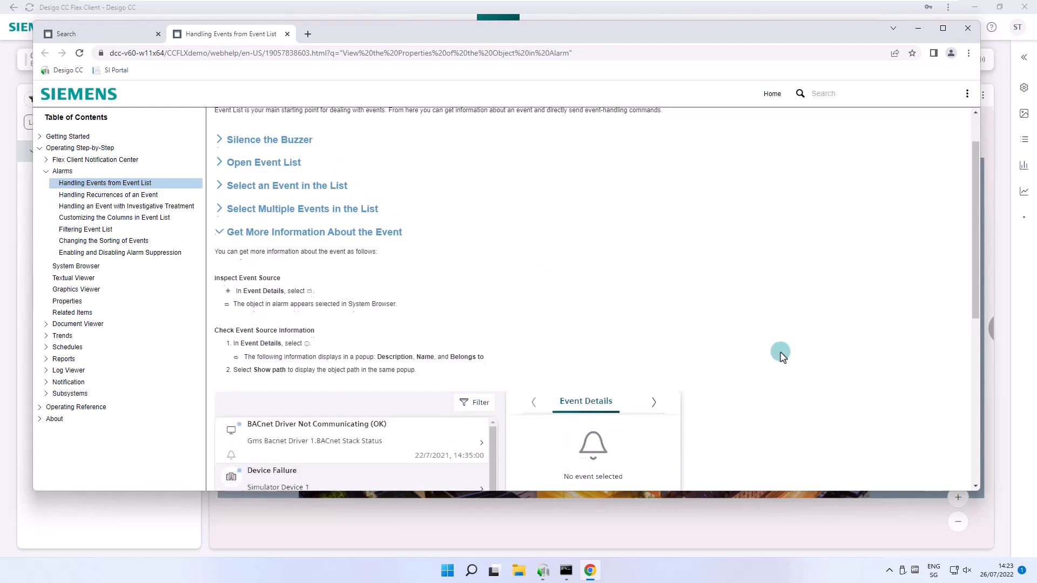
scroll("down", 3)
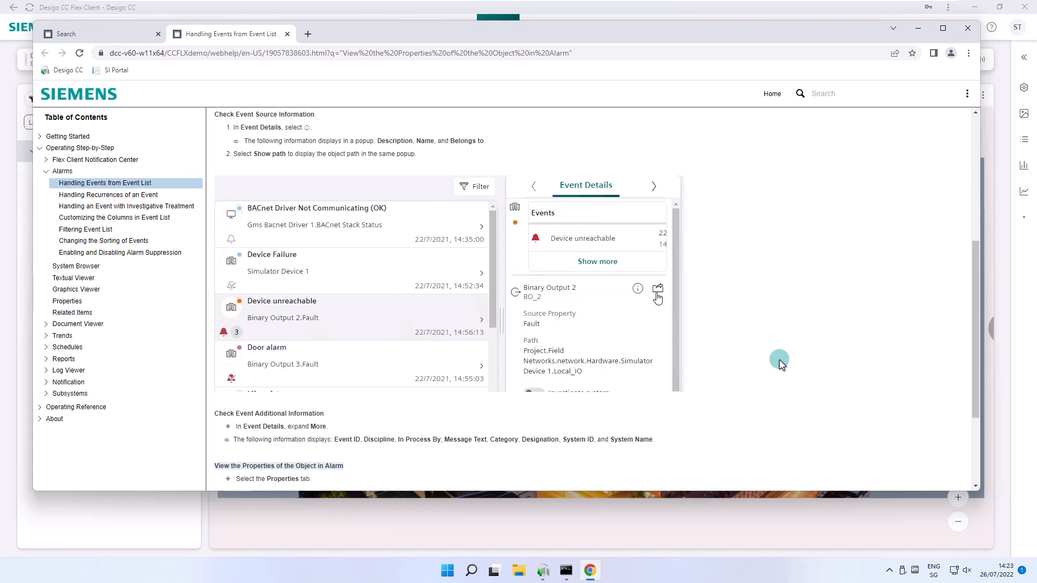
left_click(658, 288)
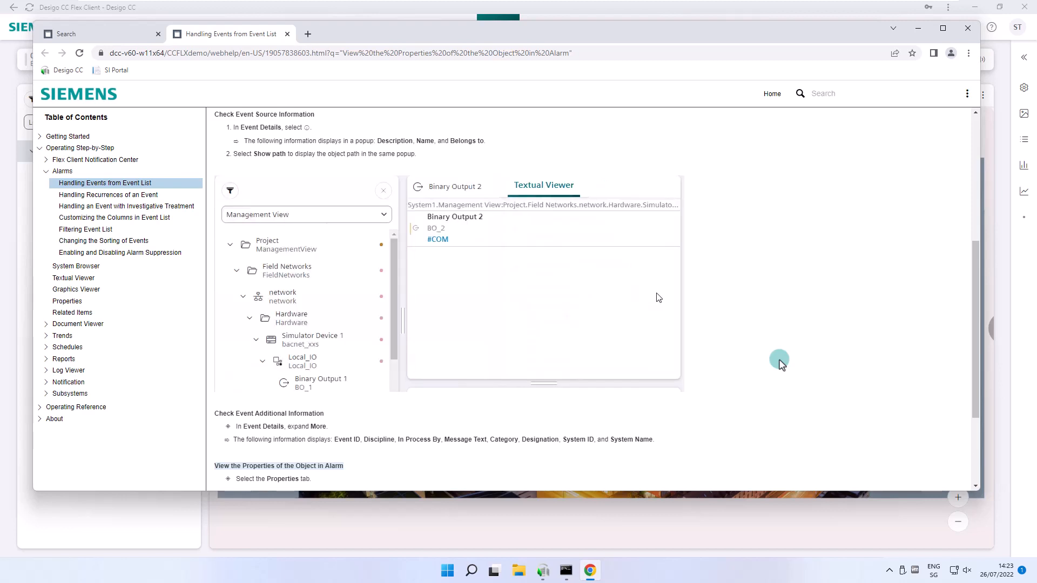